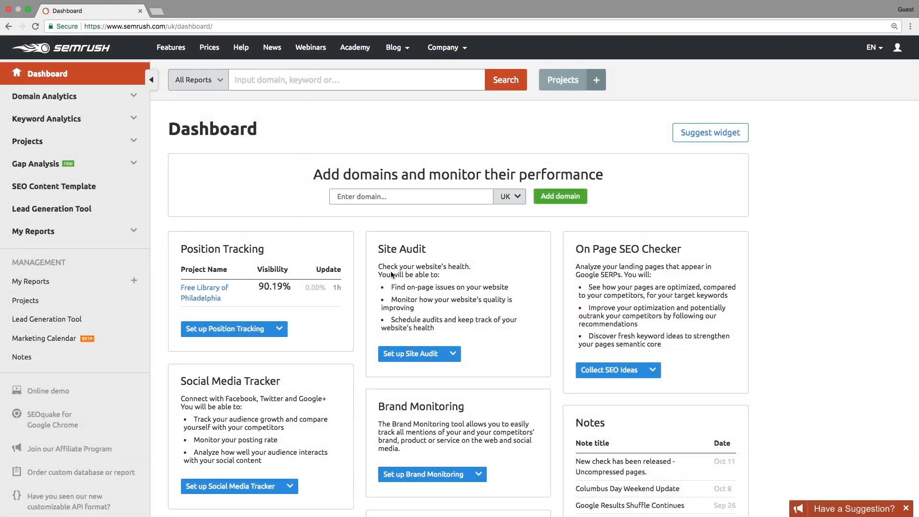
{"action": "mouse_move", "coordinate": [111, 143]}
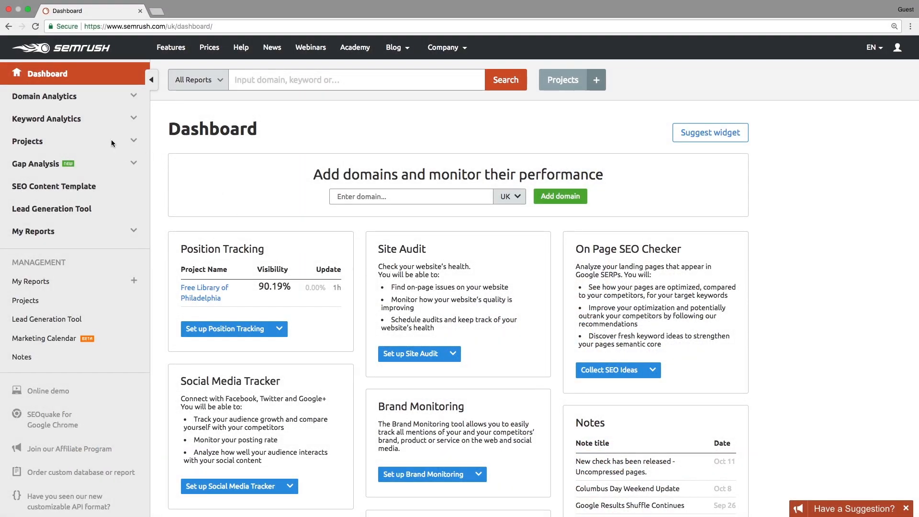
- Show the Projects list with the Free Library of Philadelphia and Maple projects
{"action": "left_click", "coordinate": [27, 142]}
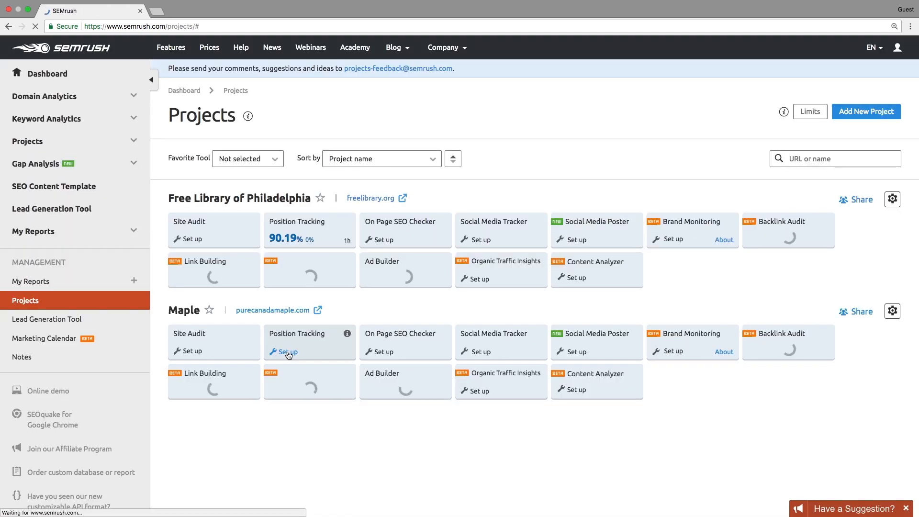
- Start Maple's Position Tracking setup on the root domain with business name 'Pure Canada Maple'
{"action": "left_click", "coordinate": [286, 354]}
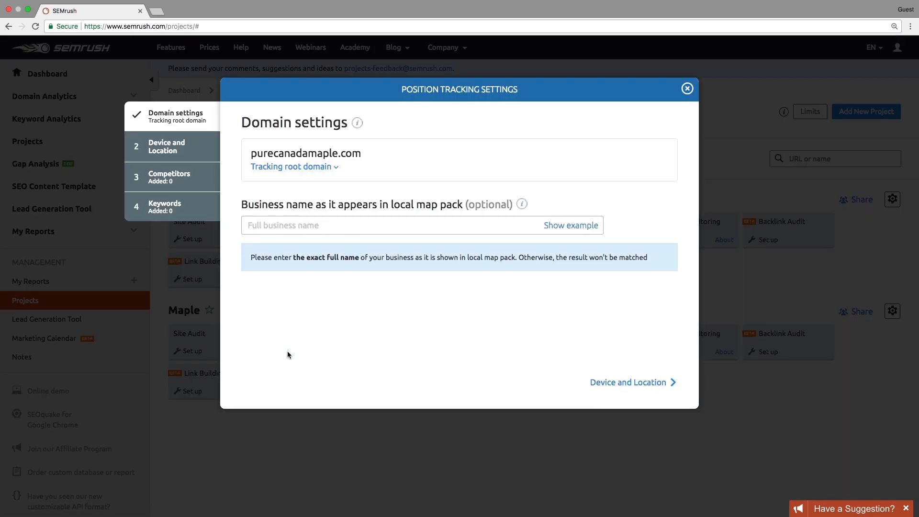
{"action": "left_click", "coordinate": [294, 167]}
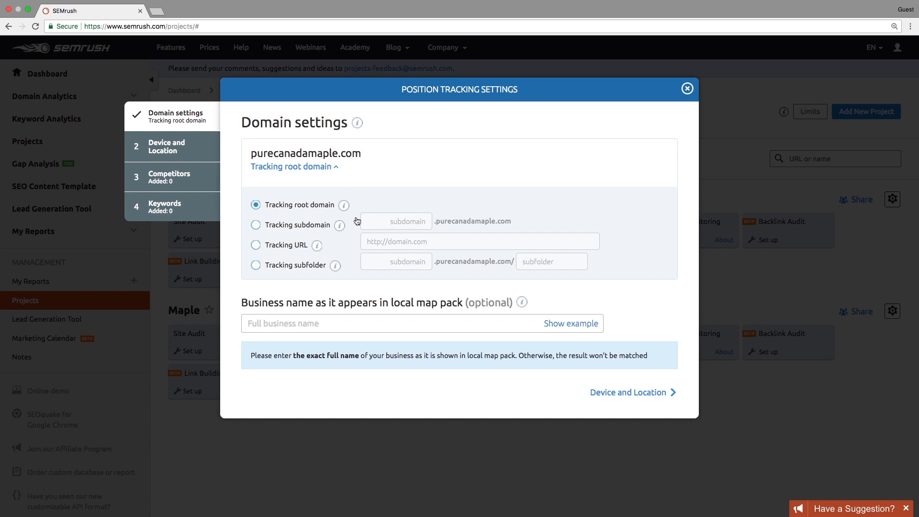
{"action": "mouse_move", "coordinate": [352, 249]}
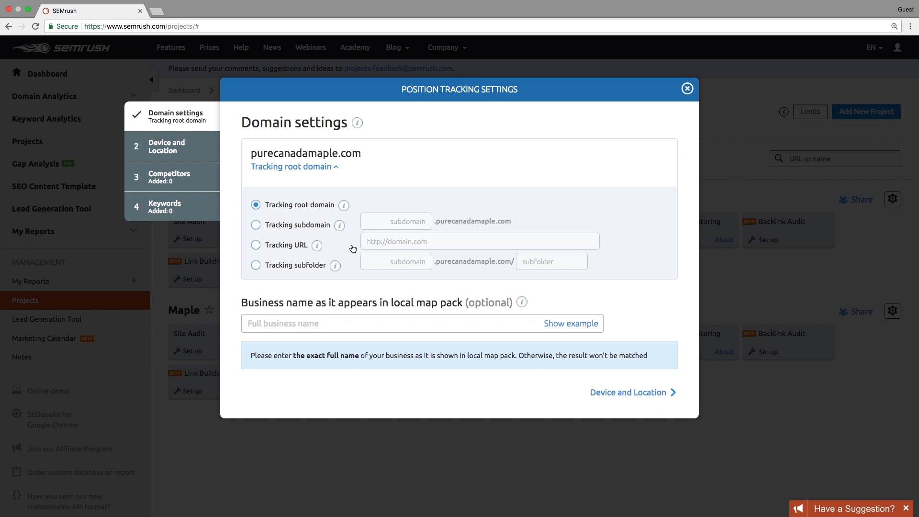
{"action": "mouse_move", "coordinate": [350, 270]}
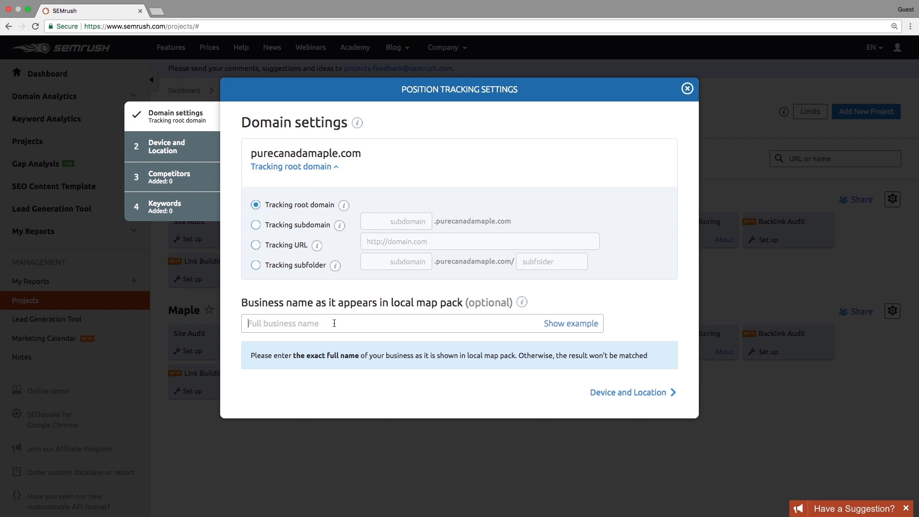
{"action": "type", "text": "Pure Canada Maple"}
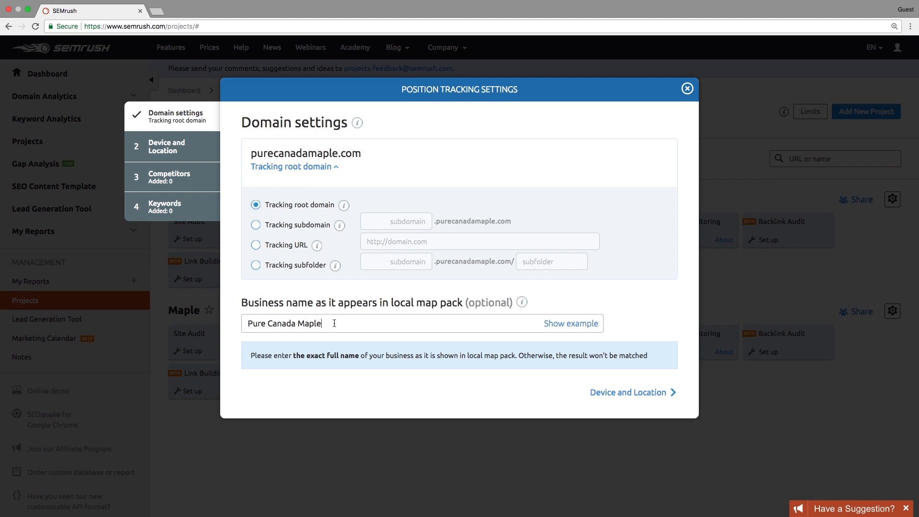
{"action": "mouse_move", "coordinate": [504, 379]}
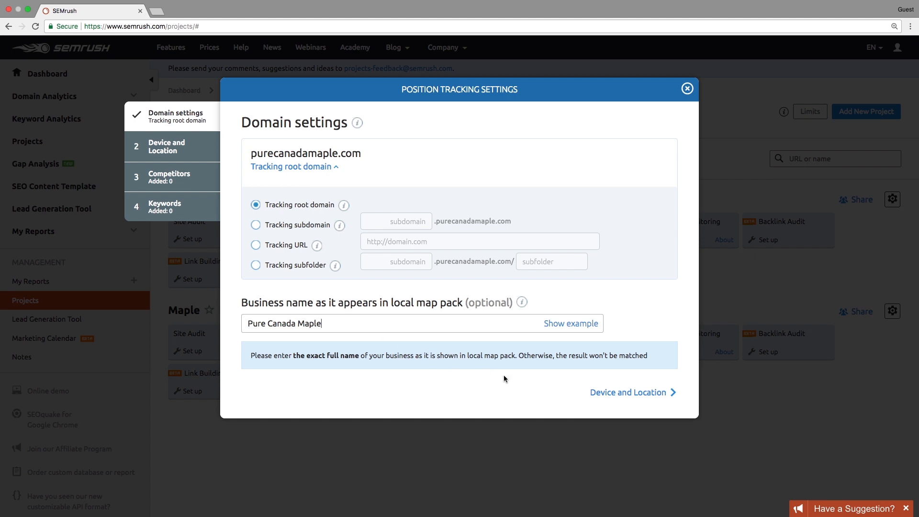
{"action": "left_click", "coordinate": [628, 392]}
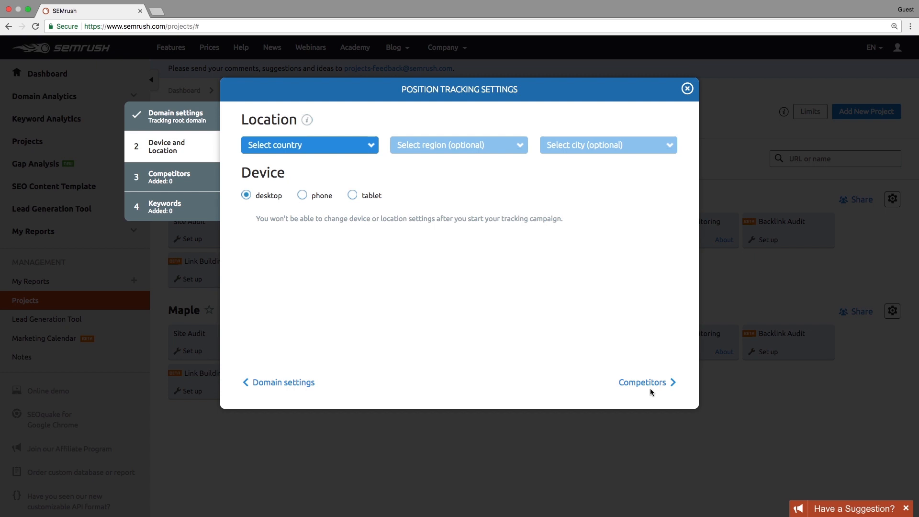
{"action": "mouse_move", "coordinate": [607, 372]}
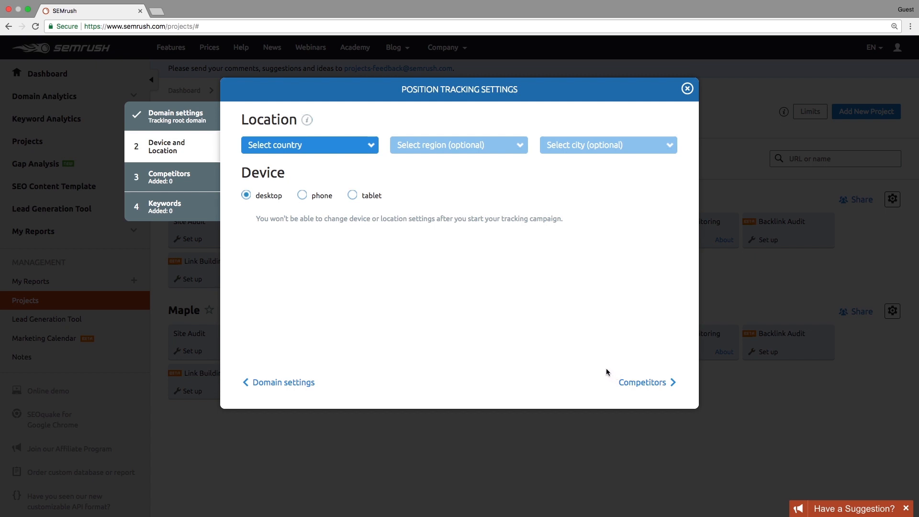
{"action": "mouse_move", "coordinate": [461, 293]}
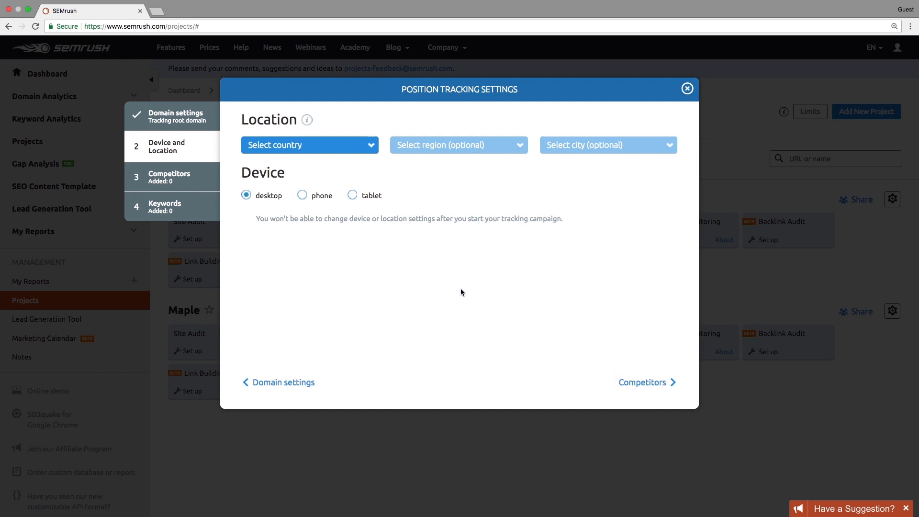
{"action": "mouse_move", "coordinate": [458, 286]}
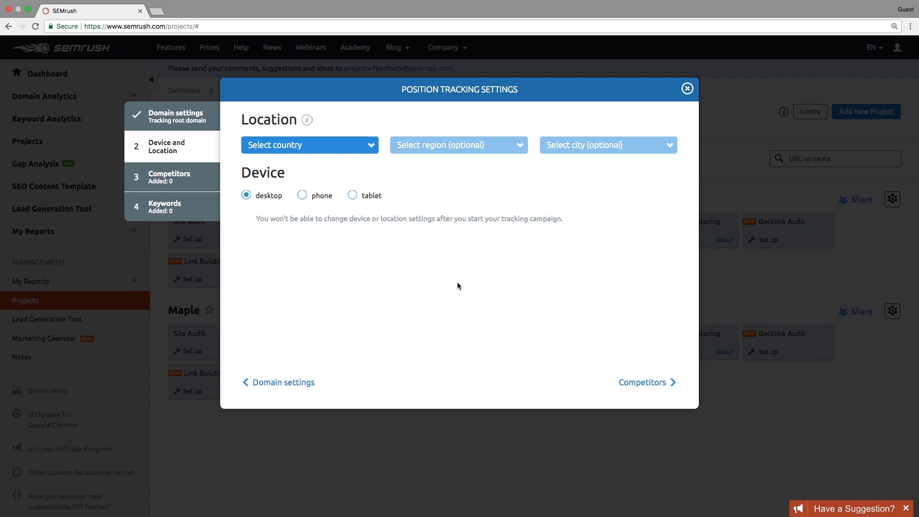
{"action": "mouse_move", "coordinate": [380, 160]}
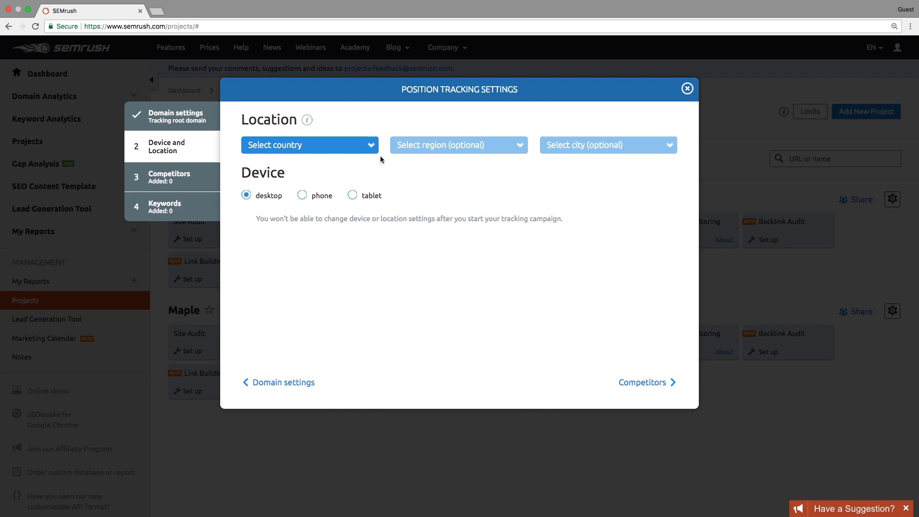
- Choose Canada, Quebec region and English language for the tracking location
{"action": "left_click", "coordinate": [309, 144]}
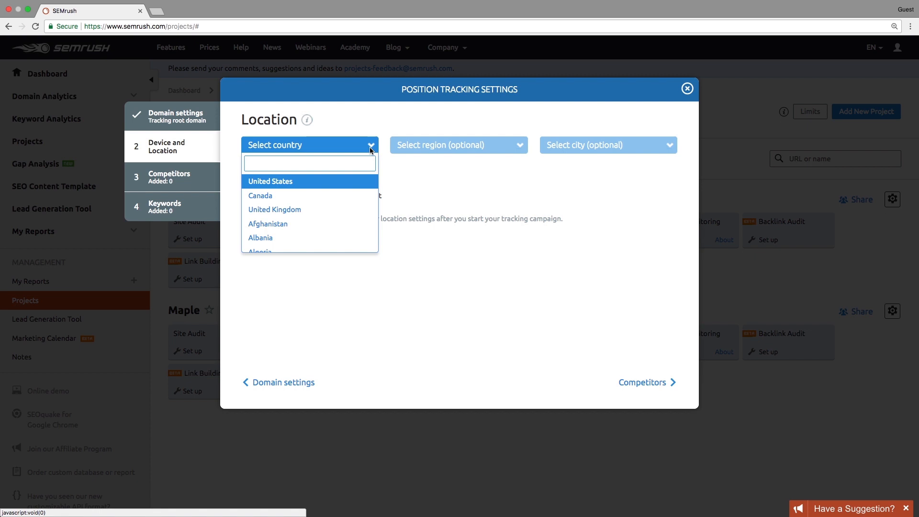
{"action": "left_click", "coordinate": [260, 195]}
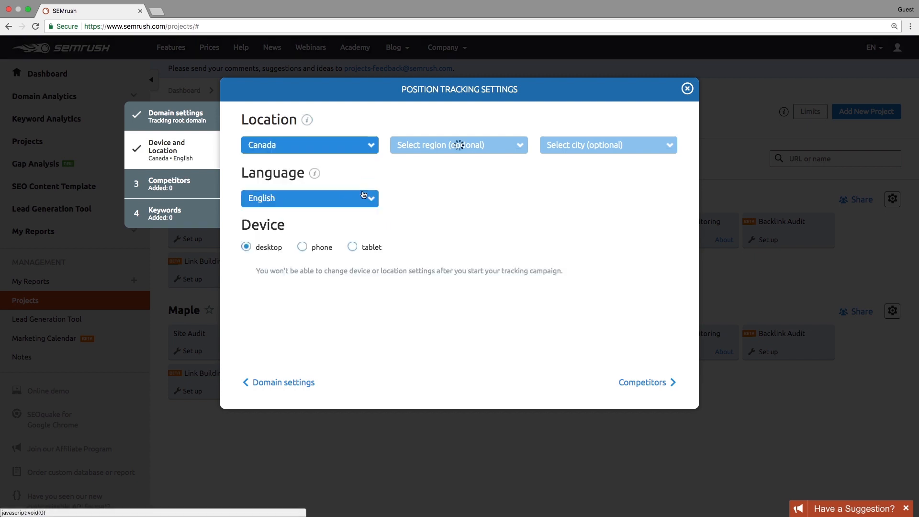
{"action": "left_click", "coordinate": [458, 145]}
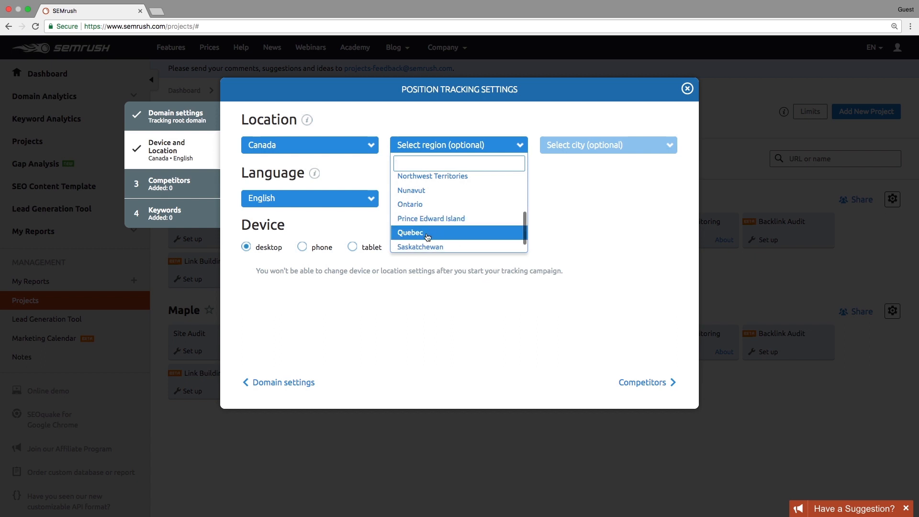
{"action": "left_click", "coordinate": [411, 232]}
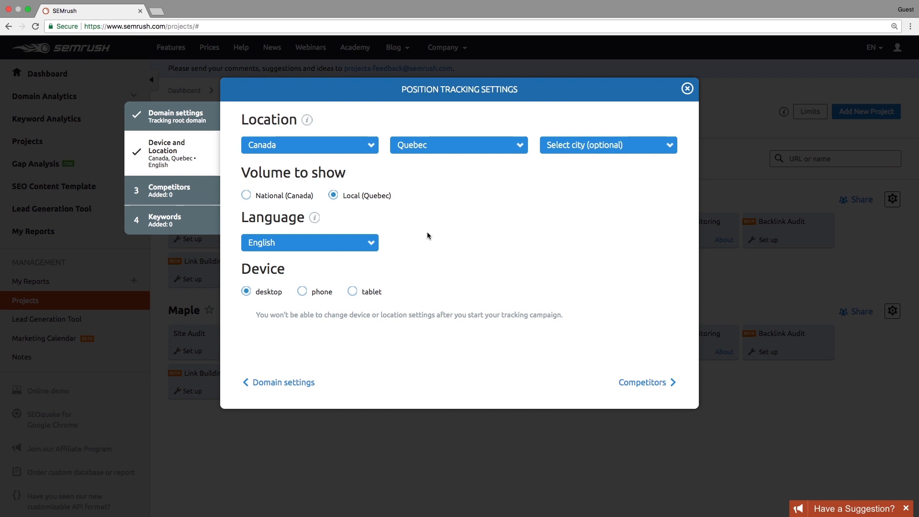
{"action": "mouse_move", "coordinate": [419, 238]}
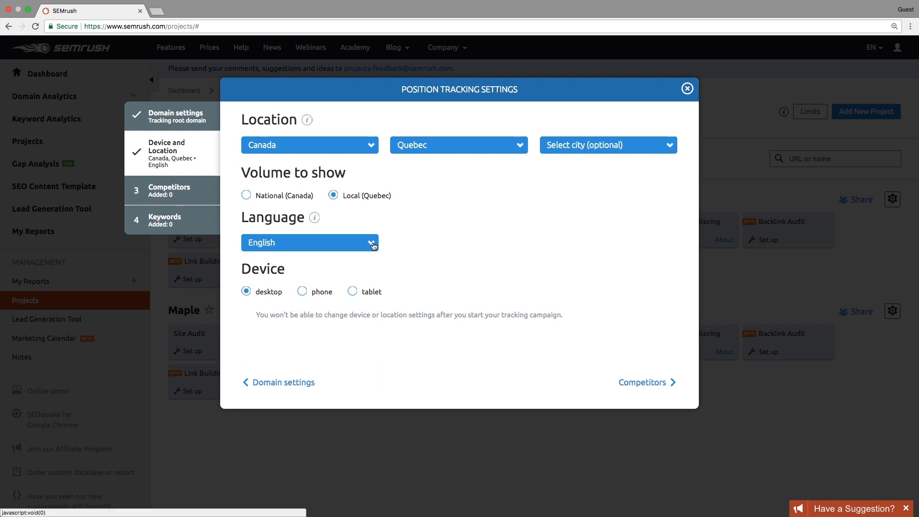
{"action": "left_click", "coordinate": [309, 242]}
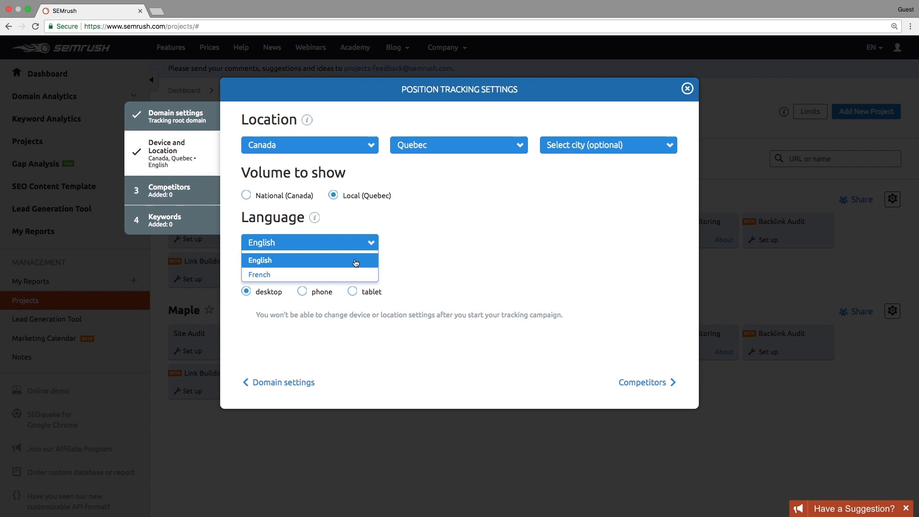
{"action": "left_click", "coordinate": [260, 260]}
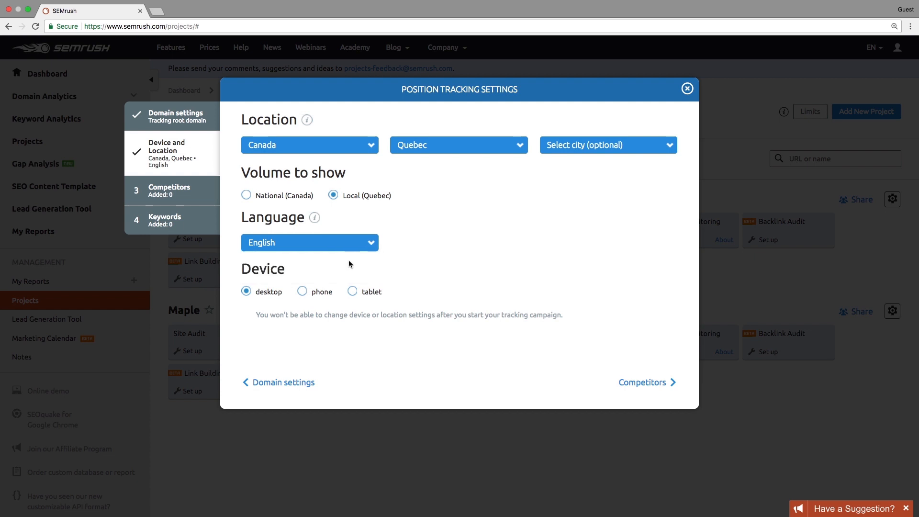
{"action": "mouse_move", "coordinate": [566, 358]}
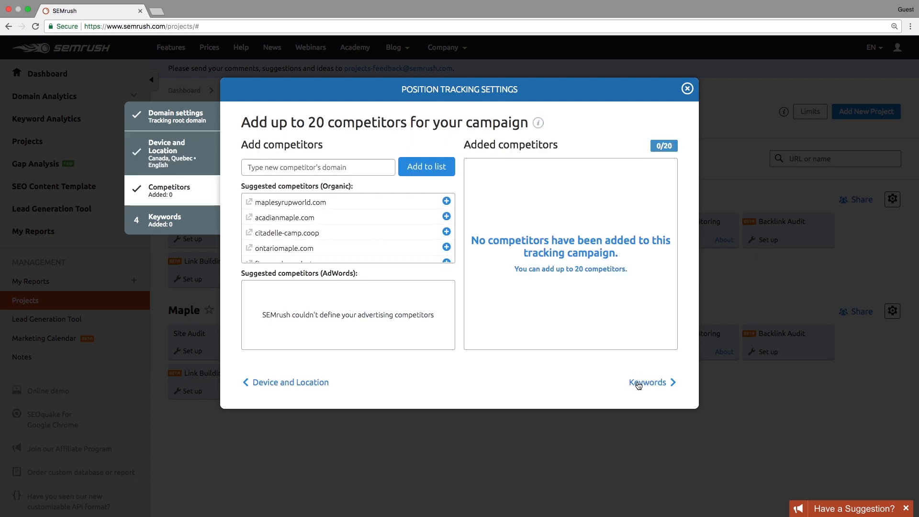
- Add maplesyrupworld.com, acadianmaple.com and tapmytrees.com as competitors, completing the list of ten
{"action": "left_click", "coordinate": [446, 201]}
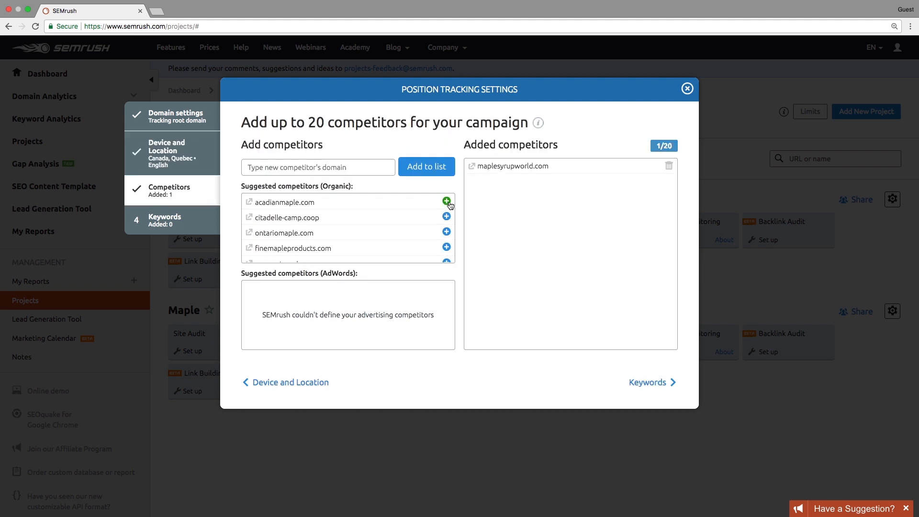
{"action": "left_click", "coordinate": [446, 202]}
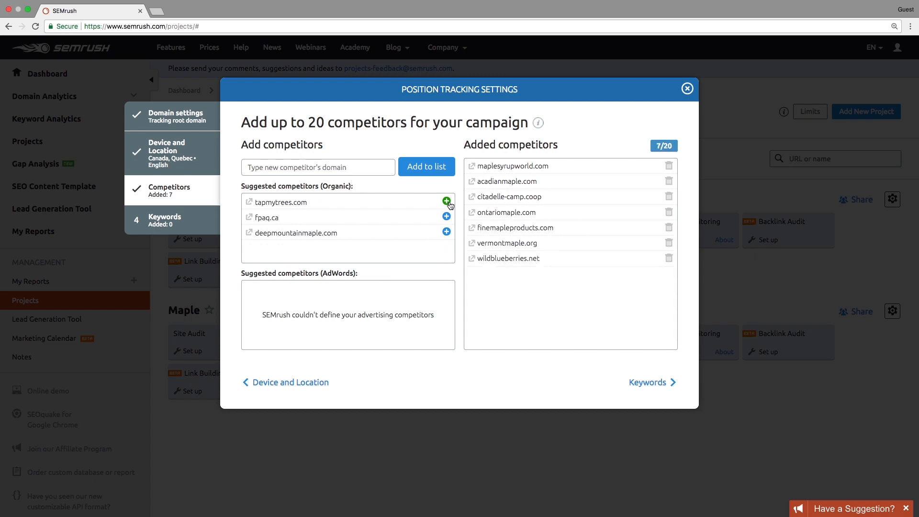
{"action": "left_click", "coordinate": [447, 202]}
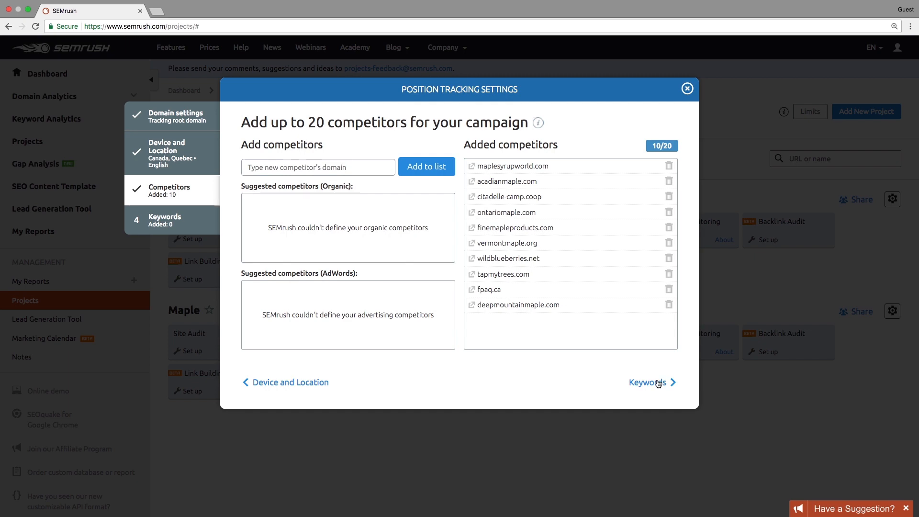
{"action": "left_click", "coordinate": [648, 382]}
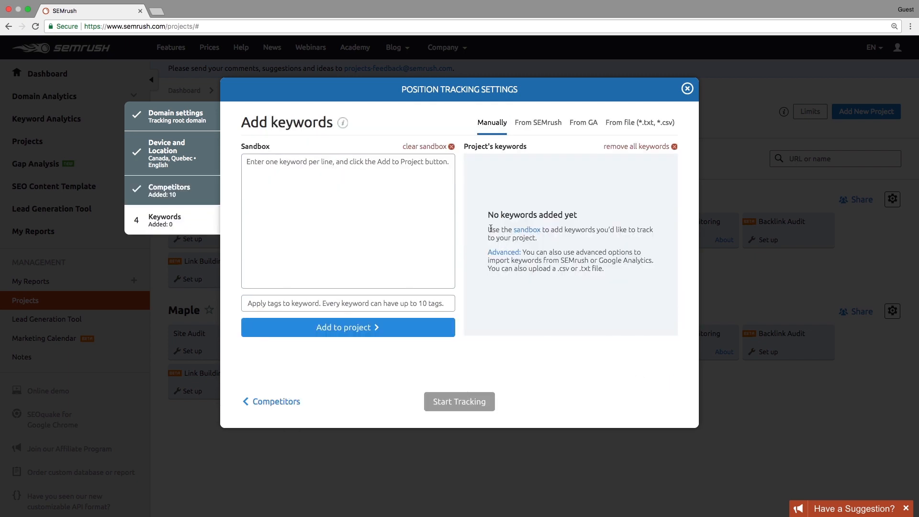
- Import 20 'From SEMrush' keywords for purecanadamaple.com into the project and start tracking
{"action": "left_click", "coordinate": [537, 123]}
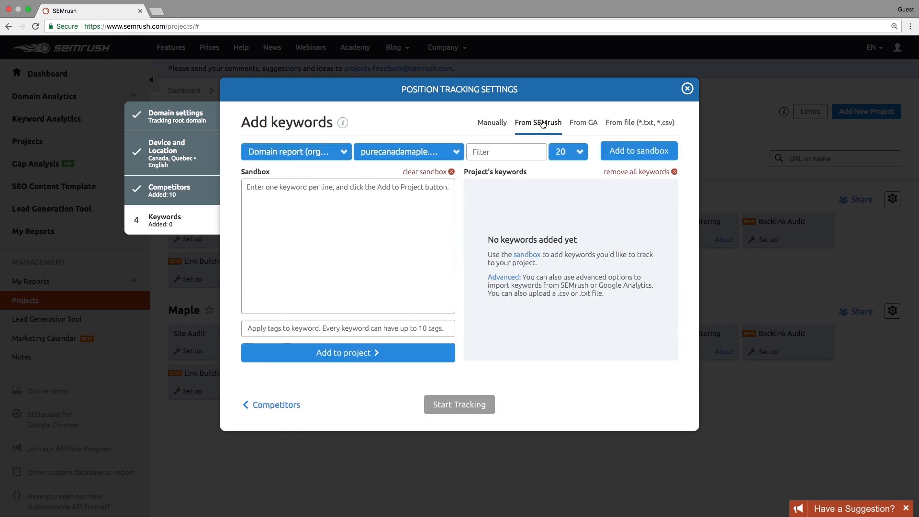
{"action": "left_click", "coordinate": [638, 150]}
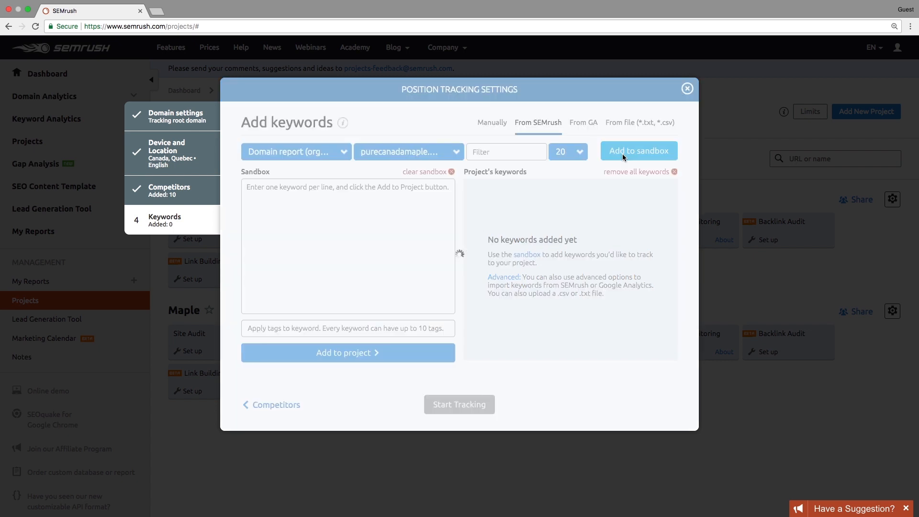
{"action": "left_click", "coordinate": [638, 150]}
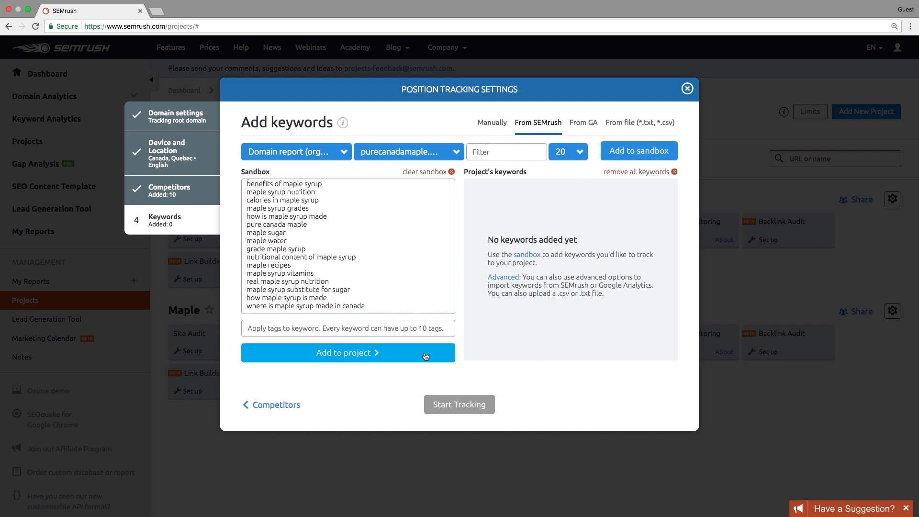
{"action": "left_click", "coordinate": [347, 353]}
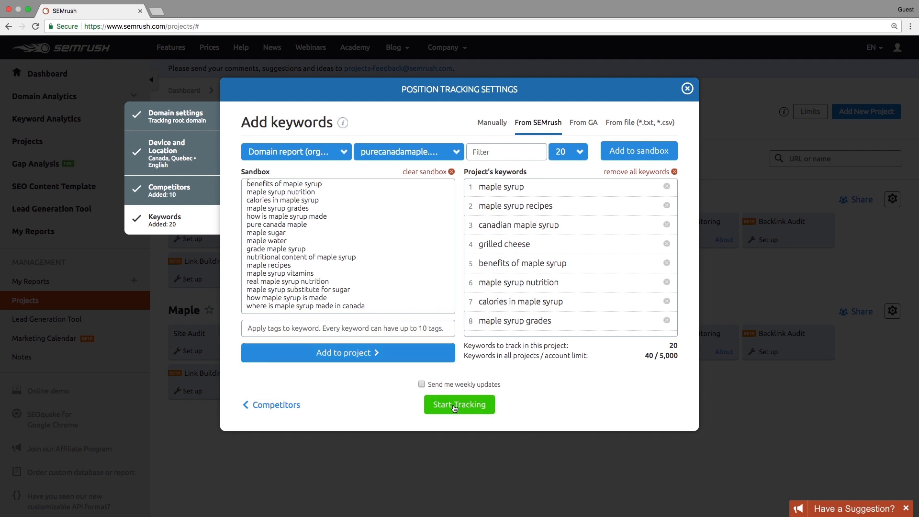
{"action": "left_click", "coordinate": [459, 404]}
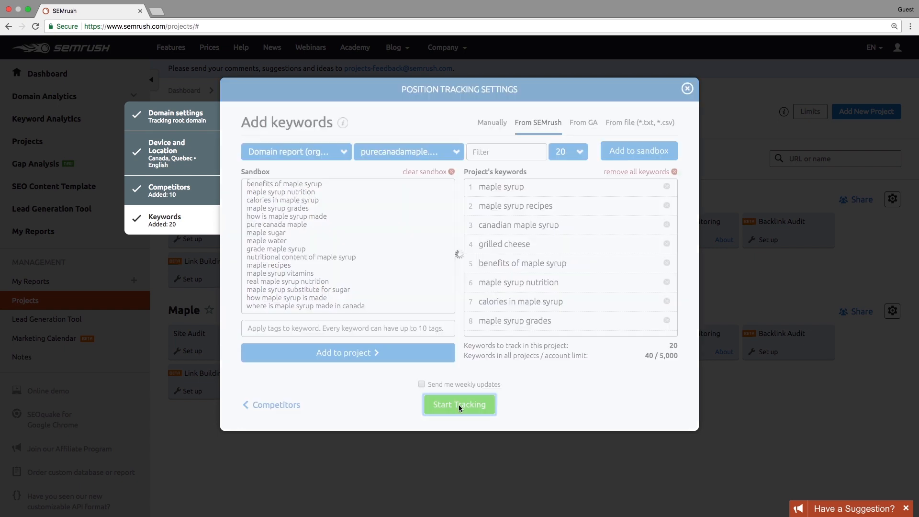
{"action": "left_click", "coordinate": [458, 404]}
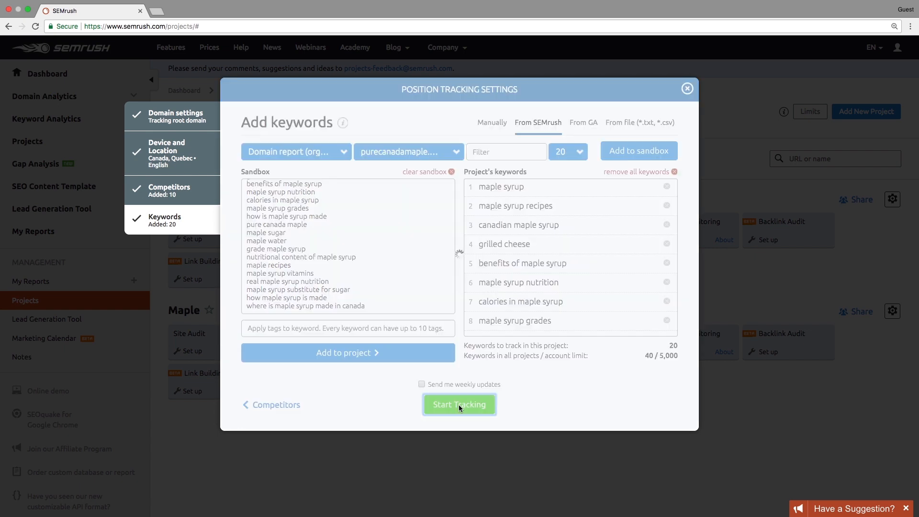
{"action": "left_click", "coordinate": [458, 404]}
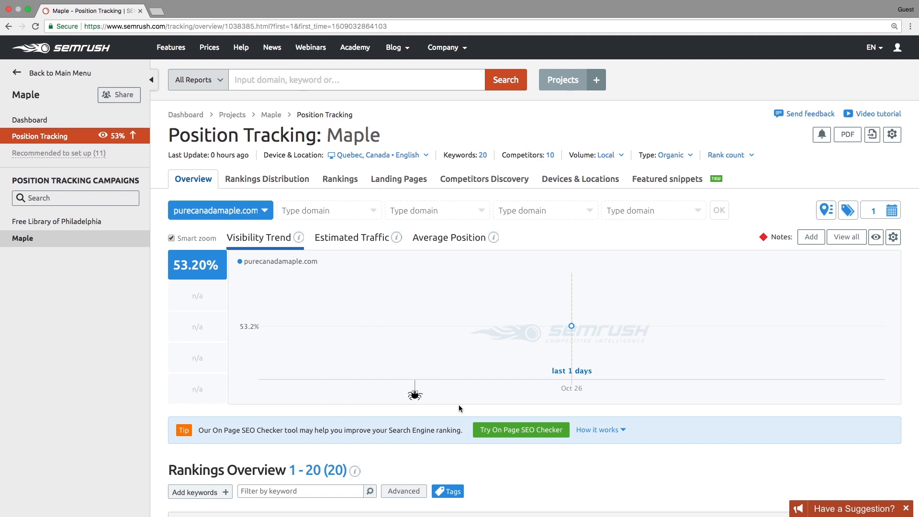
{"action": "mouse_move", "coordinate": [572, 326]}
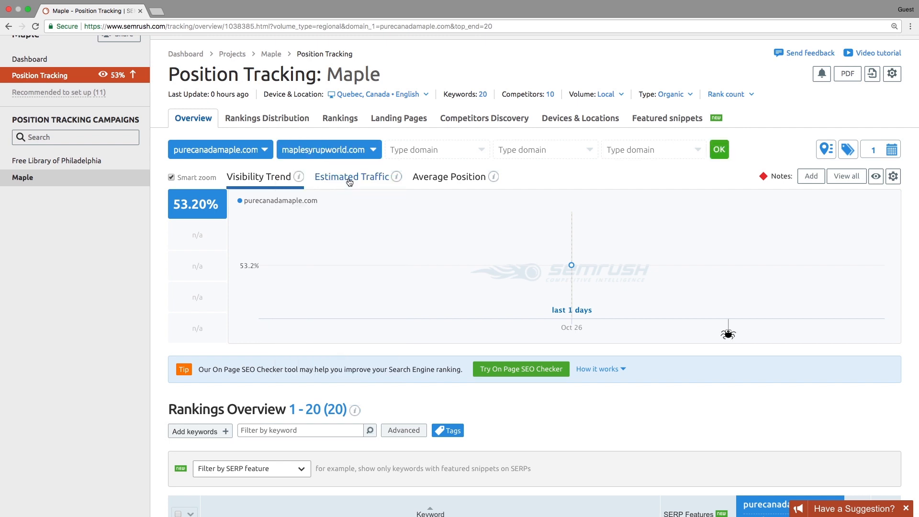
- List competitors for the third comparison domain slot on the Overview
{"action": "left_click", "coordinate": [437, 150]}
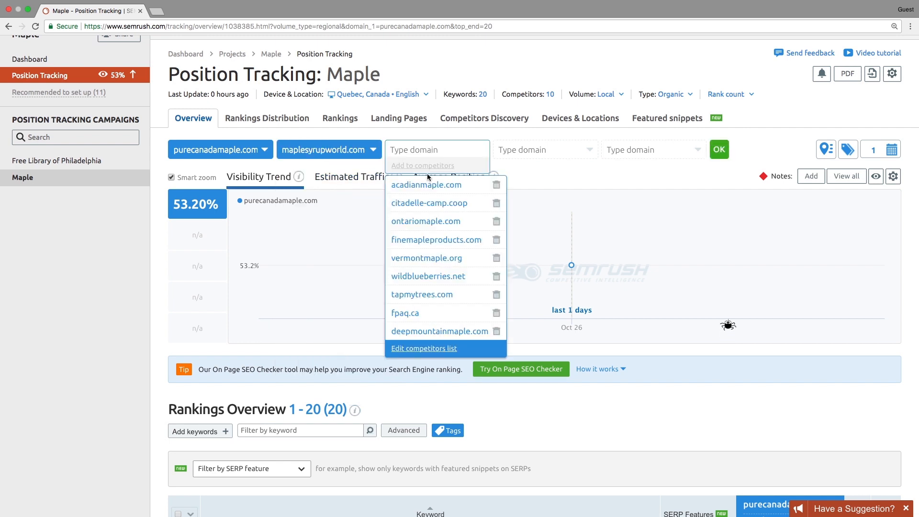
- Add citadelle-camp.coop, vermontmaple.org and ontariomaple.com and apply the five-domain visibility chart
{"action": "left_click", "coordinate": [429, 203]}
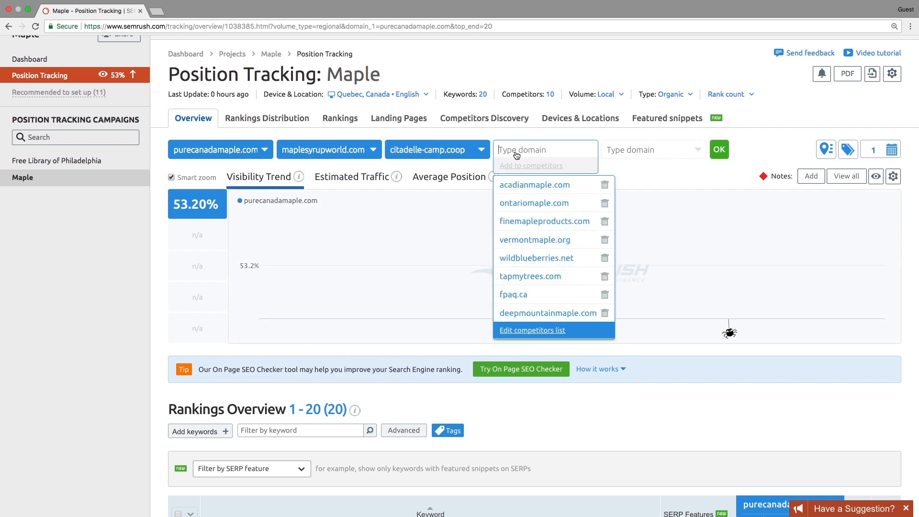
{"action": "mouse_move", "coordinate": [524, 239]}
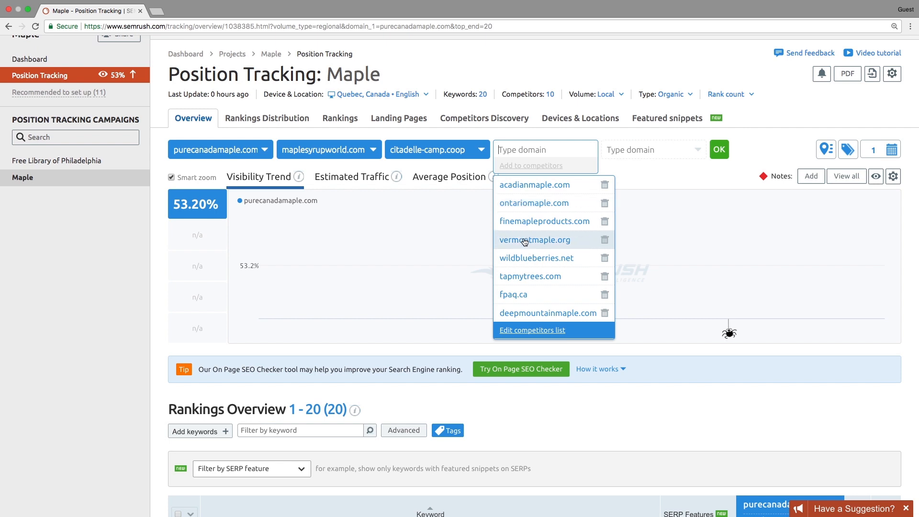
{"action": "left_click", "coordinate": [533, 239]}
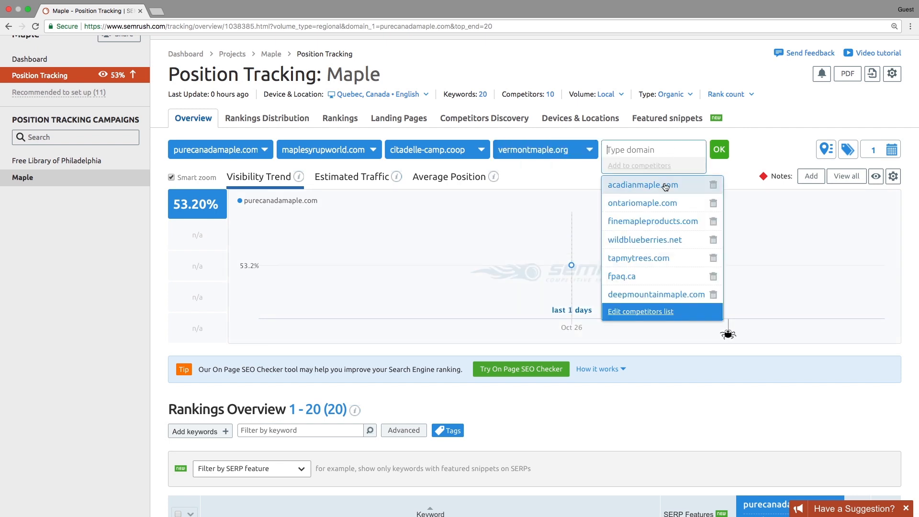
{"action": "left_click", "coordinate": [641, 202]}
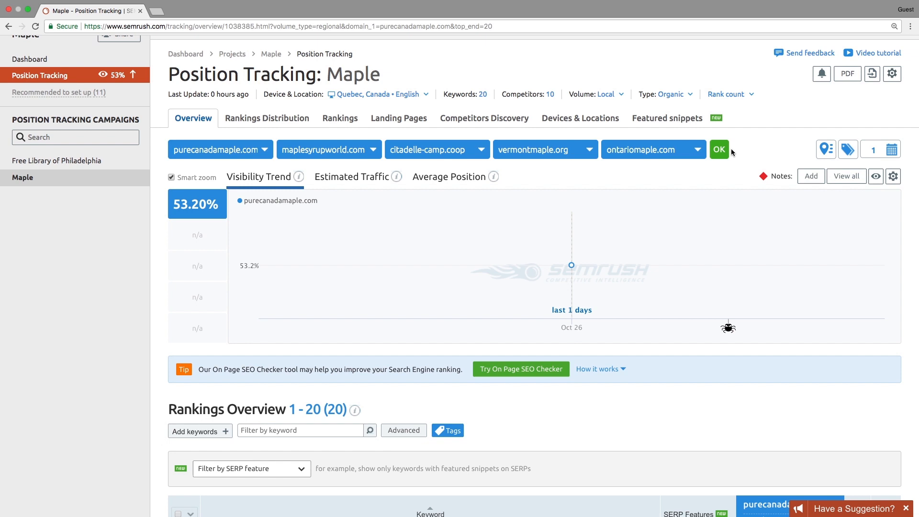
{"action": "left_click", "coordinate": [719, 149]}
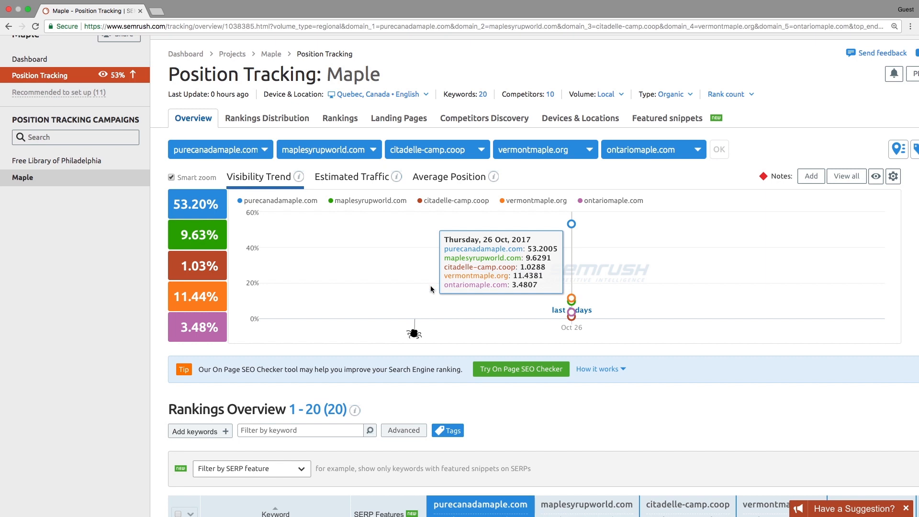
- View Estimated Traffic and Average Position charts, then the Rankings Distribution report
{"action": "left_click", "coordinate": [353, 176]}
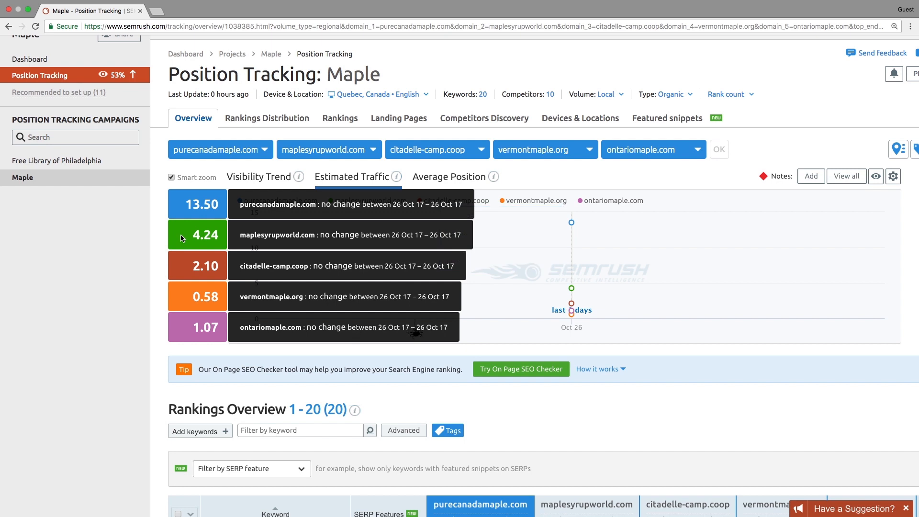
{"action": "mouse_move", "coordinate": [507, 262]}
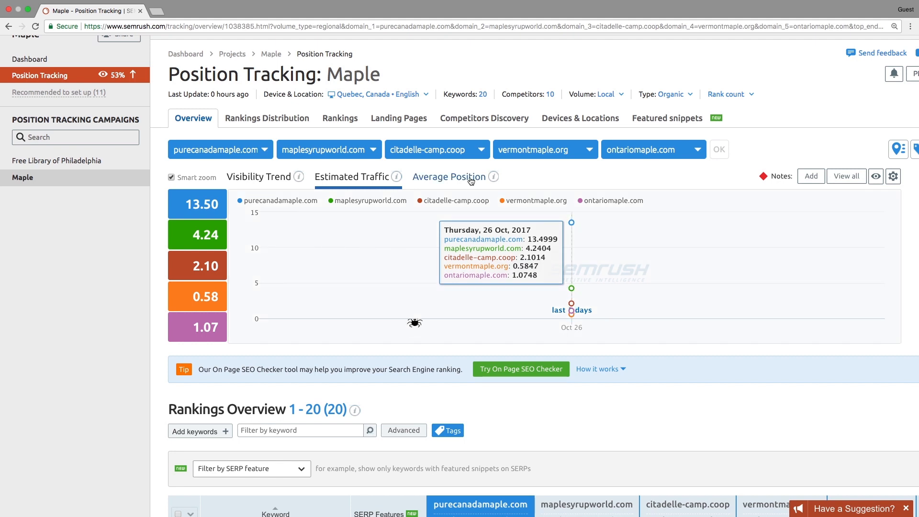
{"action": "left_click", "coordinate": [450, 176]}
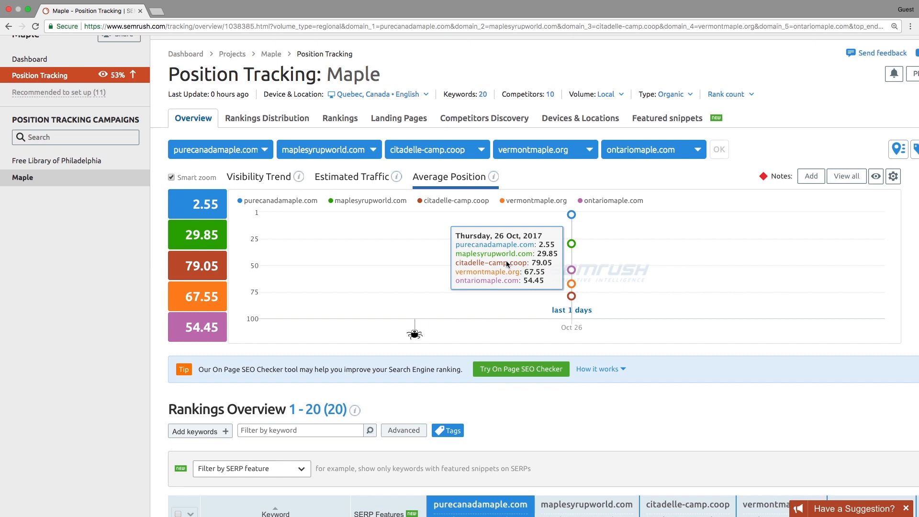
{"action": "mouse_move", "coordinate": [465, 241]}
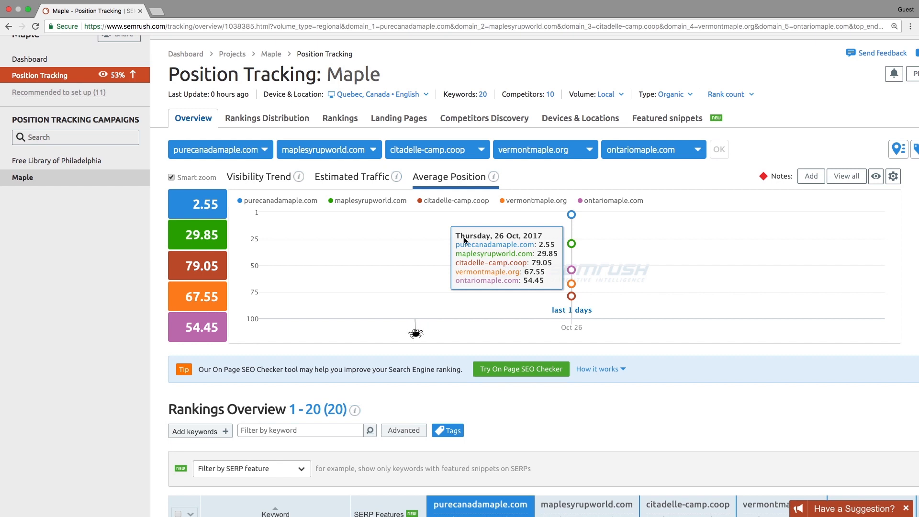
{"action": "left_click", "coordinate": [266, 118]}
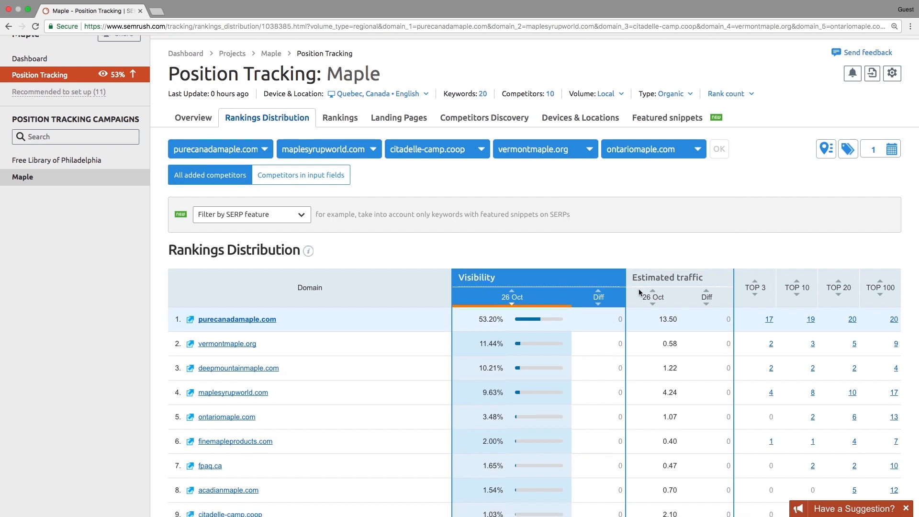
- Review the Rankings Distribution tables and switch to the keyword Rankings report
{"action": "scroll", "scroll_direction": "down", "scroll_amount": 3}
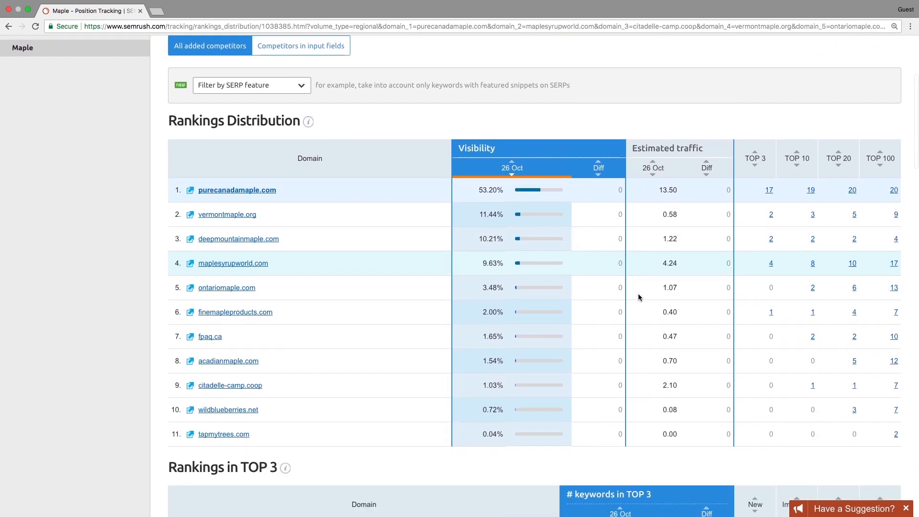
{"action": "scroll", "scroll_direction": "down", "scroll_amount": 3}
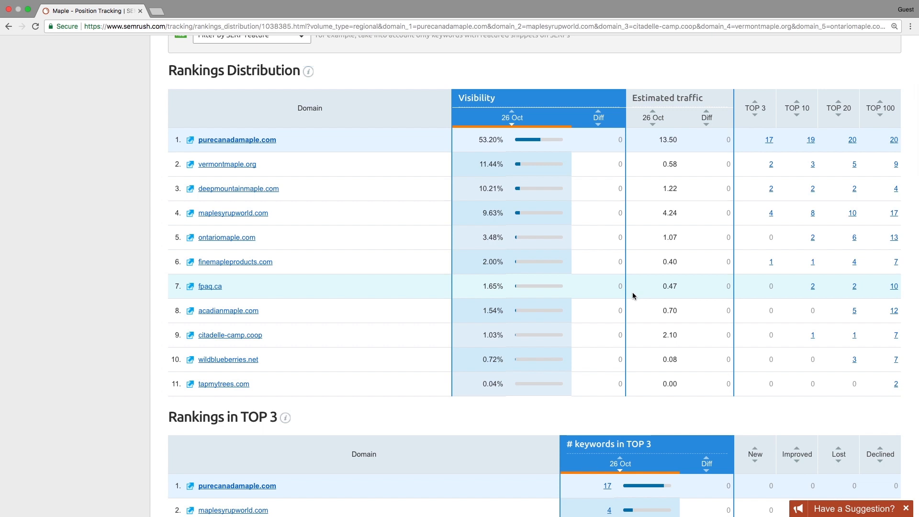
{"action": "scroll", "scroll_direction": "down", "scroll_amount": 3}
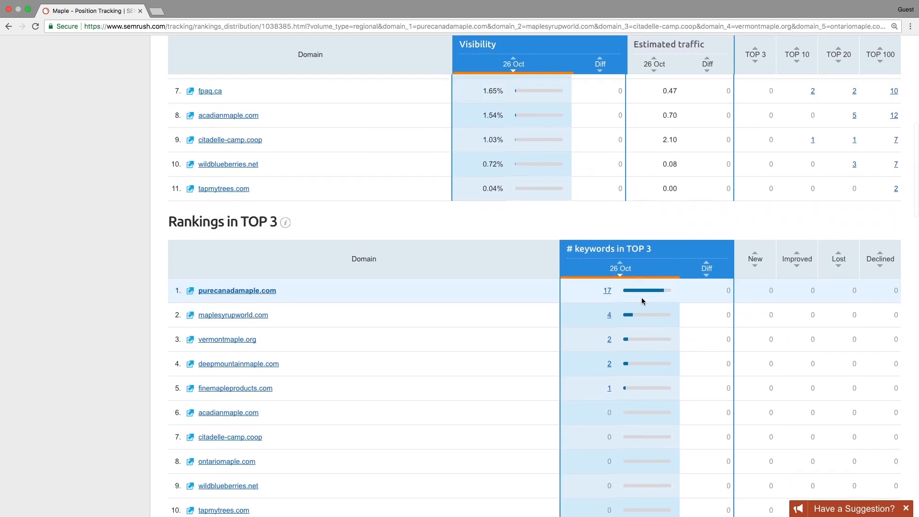
{"action": "scroll", "scroll_direction": "down", "scroll_amount": 3}
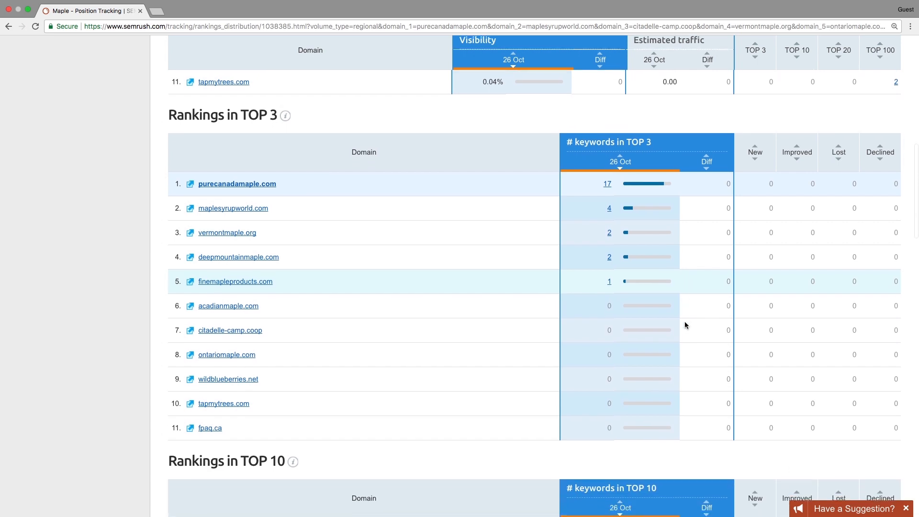
{"action": "scroll", "scroll_direction": "down", "scroll_amount": 3}
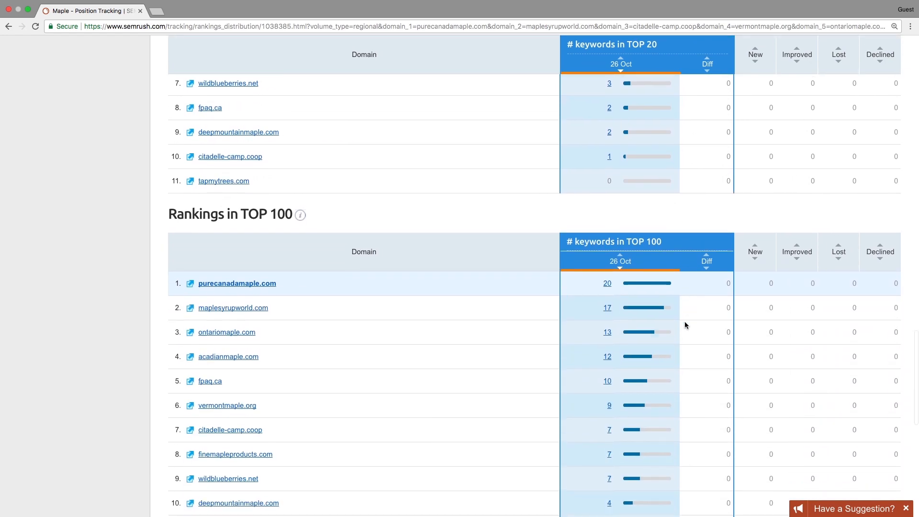
{"action": "left_click", "coordinate": [337, 179]}
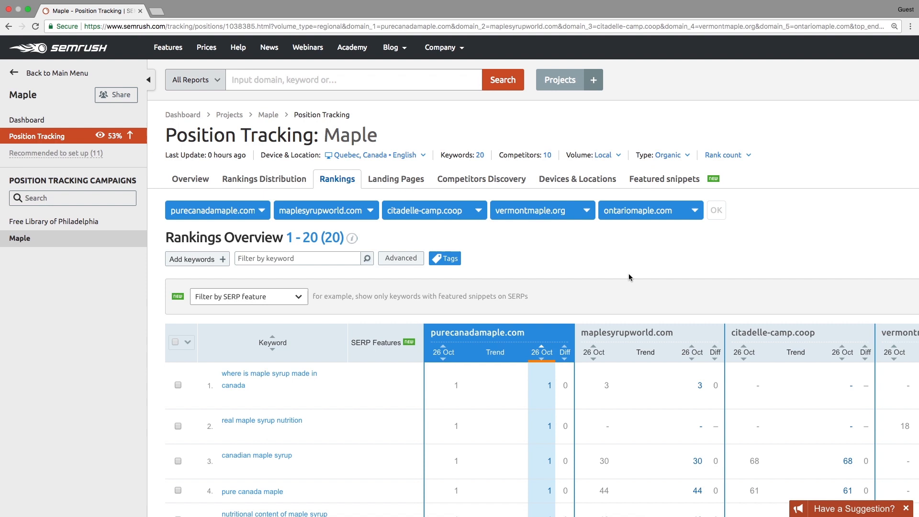
- Scan the Rankings table and switch to the Landing Pages report for purecanadamaple.com
{"action": "scroll", "scroll_direction": "down", "scroll_amount": 3}
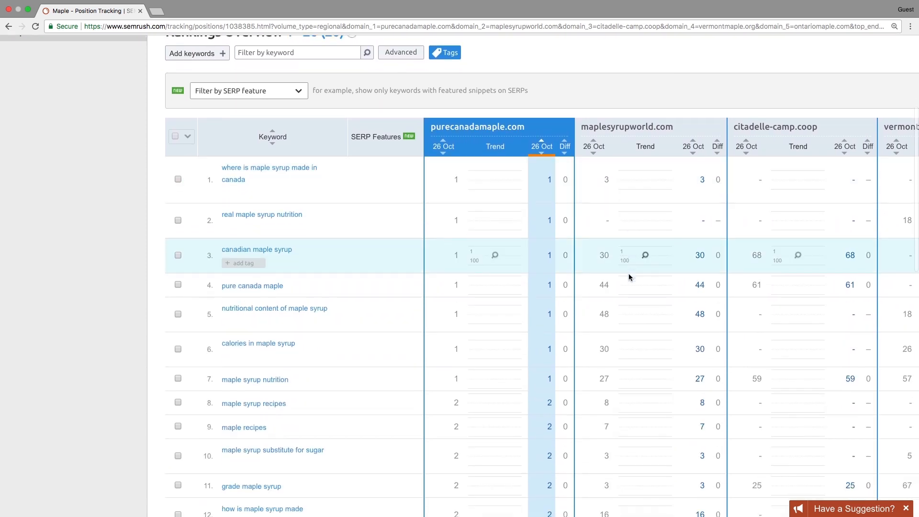
{"action": "scroll", "scroll_direction": "down", "scroll_amount": 3}
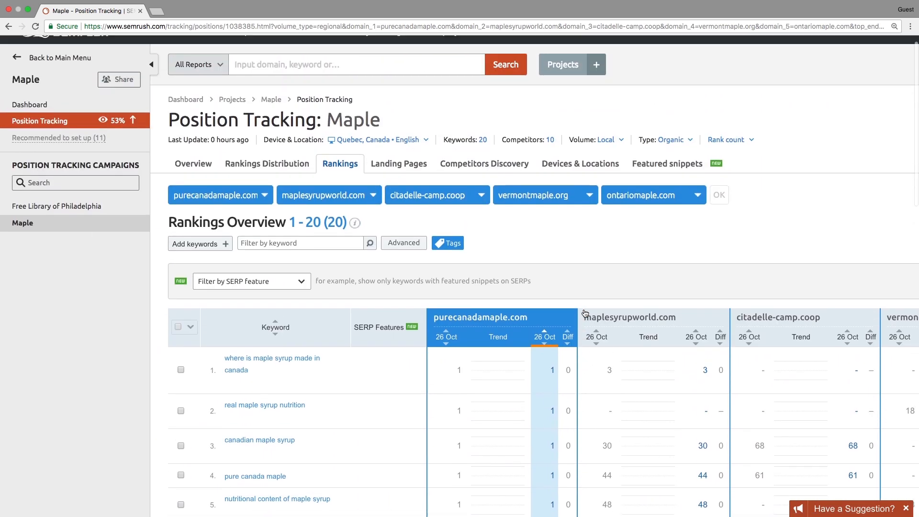
{"action": "left_click", "coordinate": [398, 164]}
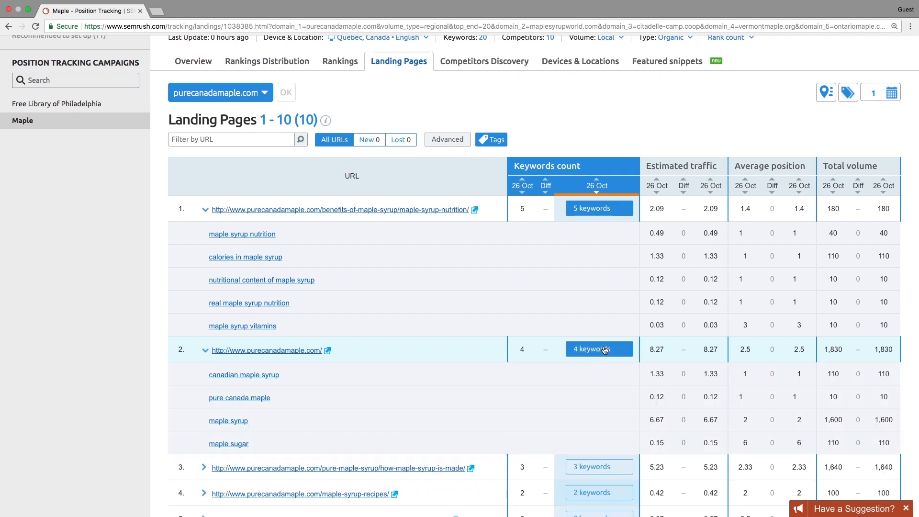
- View the Competitors Discovery competition map listing 154 discovered competitors for the Maple campaign
{"action": "scroll", "scroll_direction": "down", "scroll_amount": 3}
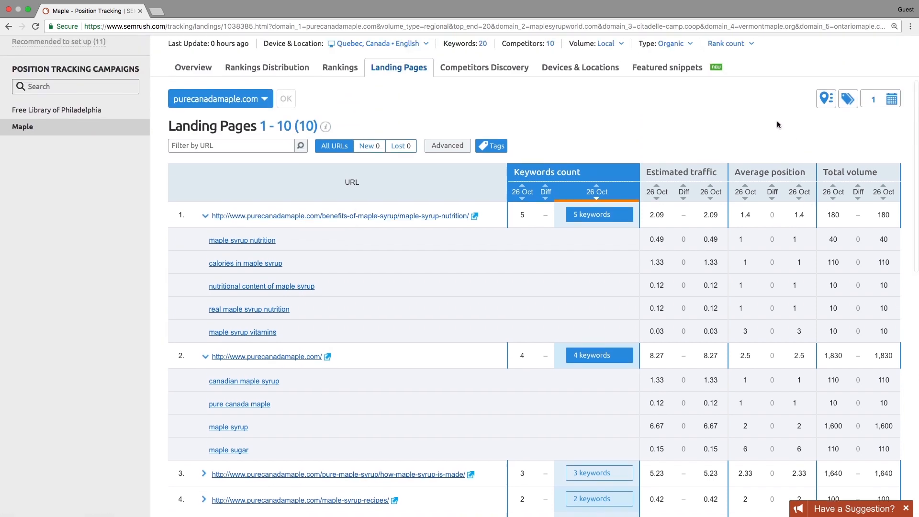
{"action": "left_click", "coordinate": [483, 67]}
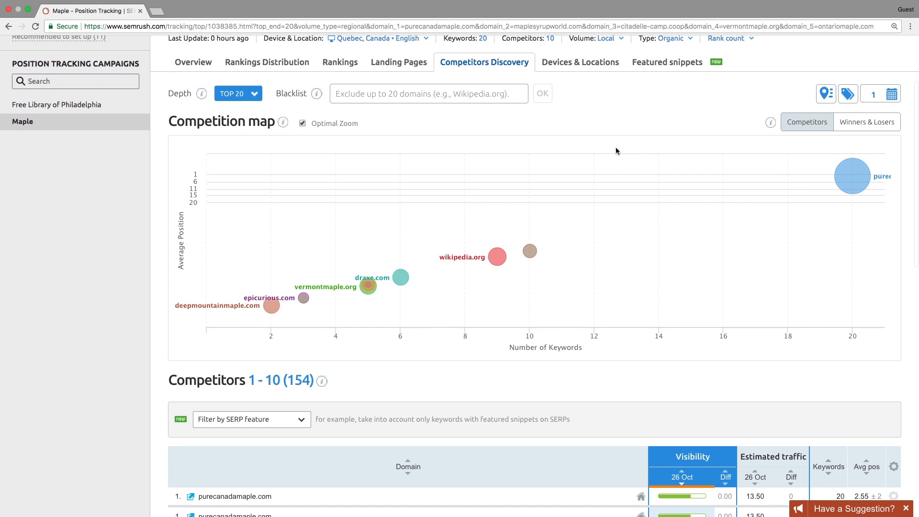
- Try map depth Top 3 and Top 10, then settle on Top 100 showing 891 competitors
{"action": "scroll", "scroll_direction": "down", "scroll_amount": 3}
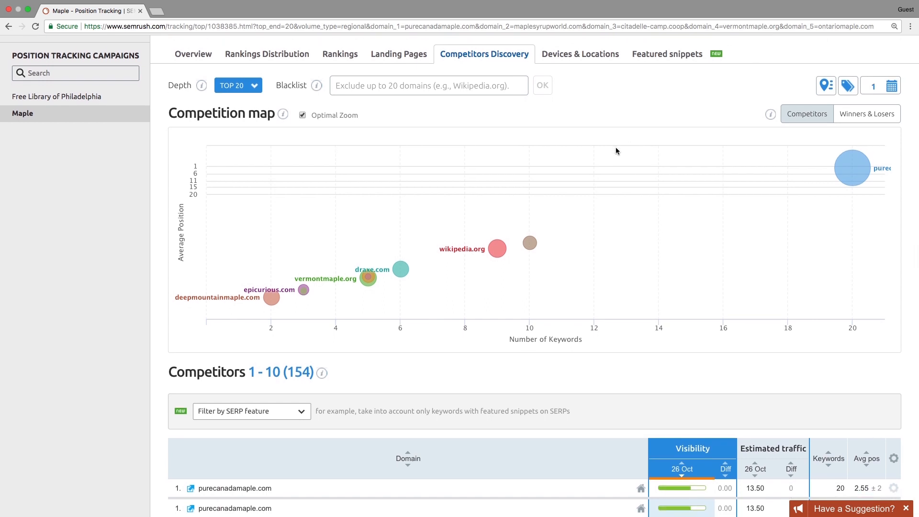
{"action": "scroll", "scroll_direction": "down", "scroll_amount": 3}
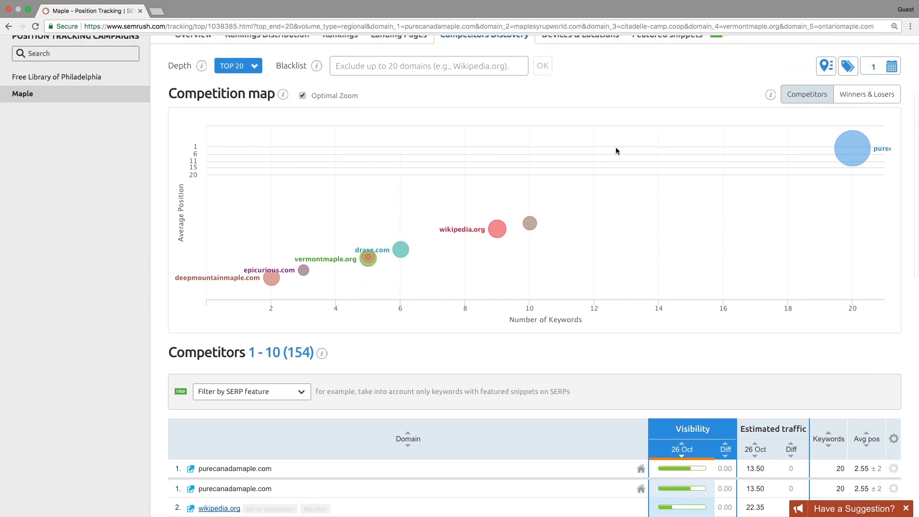
{"action": "left_click", "coordinate": [235, 65]}
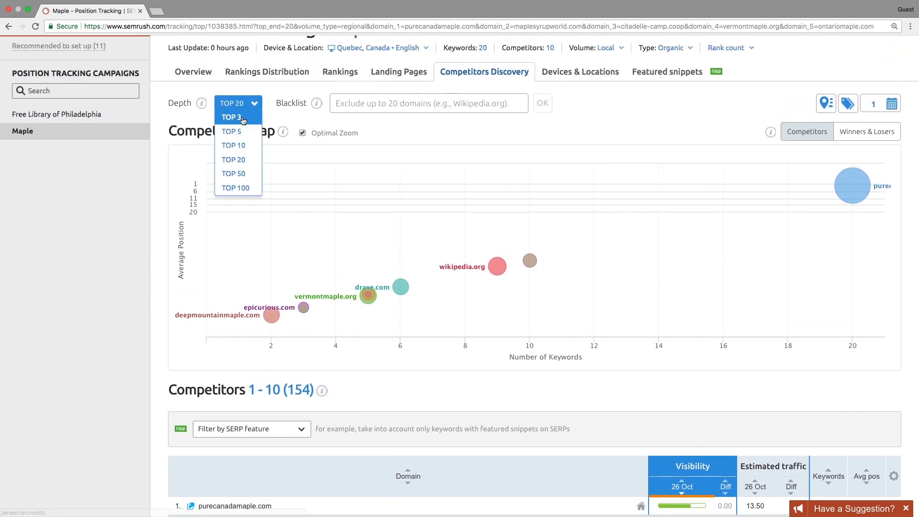
{"action": "left_click", "coordinate": [230, 117]}
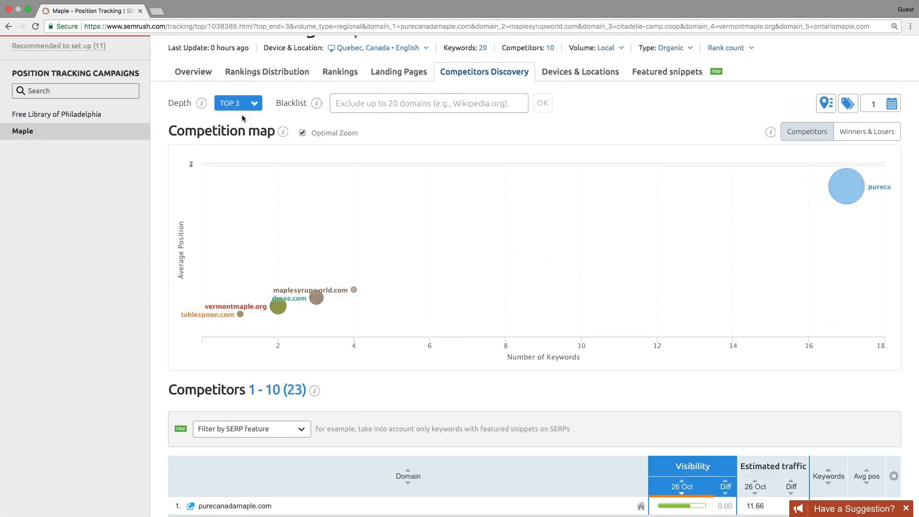
{"action": "left_click", "coordinate": [236, 103]}
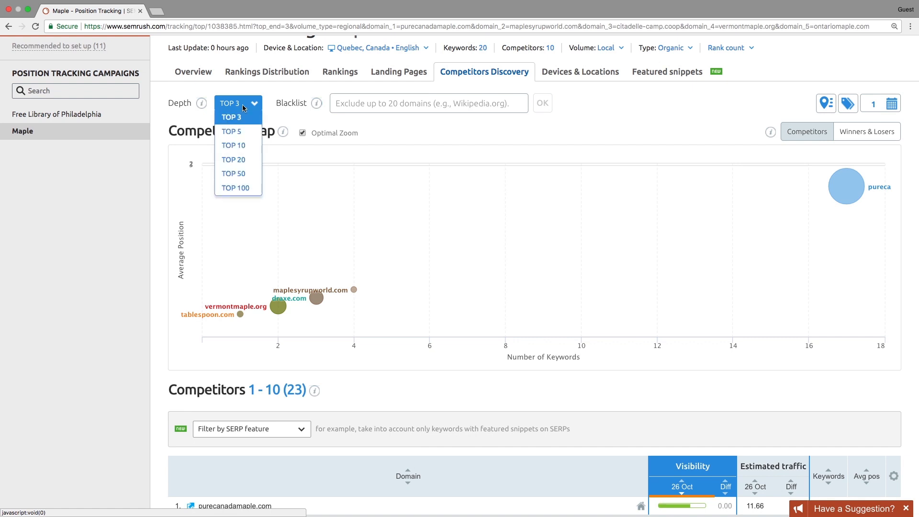
{"action": "left_click", "coordinate": [233, 145]}
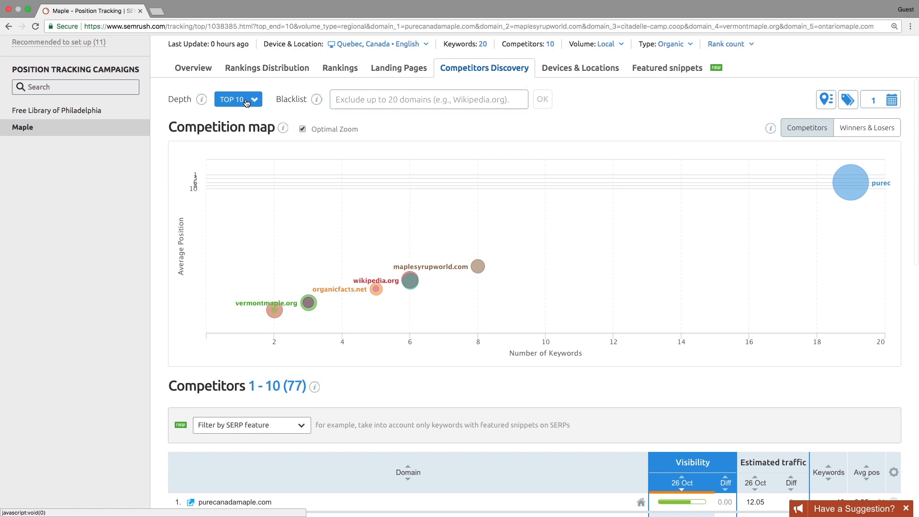
{"action": "left_click", "coordinate": [235, 98]}
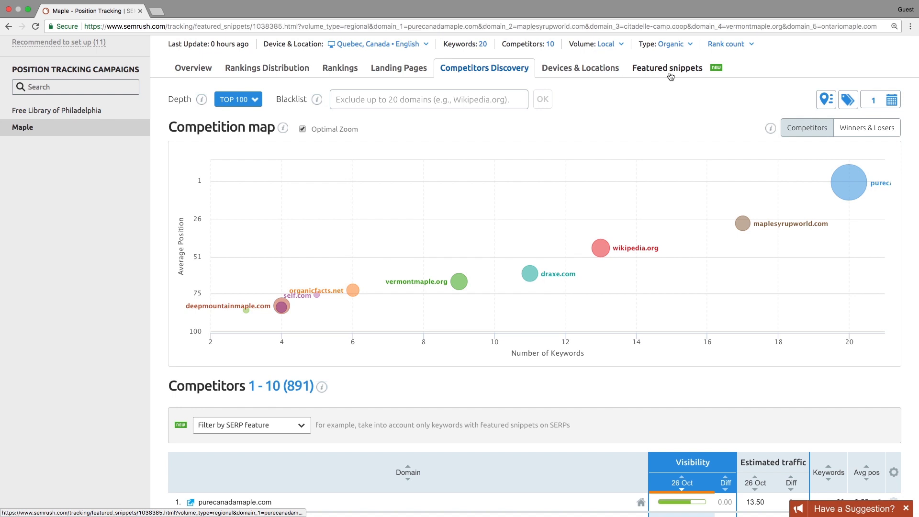
- View the Featured Snippets report: 14 keywords, 4 featured and 10 opportunities
{"action": "left_click", "coordinate": [666, 68]}
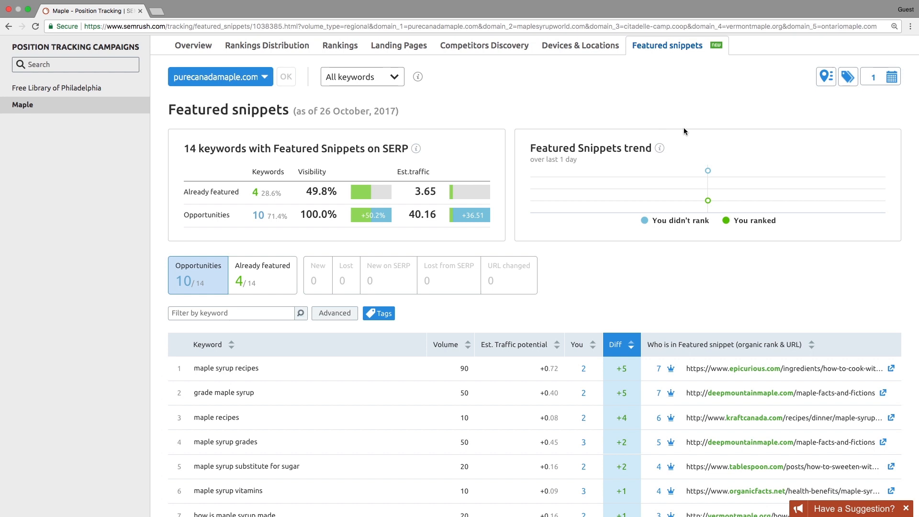
{"action": "scroll", "scroll_direction": "down", "scroll_amount": 3}
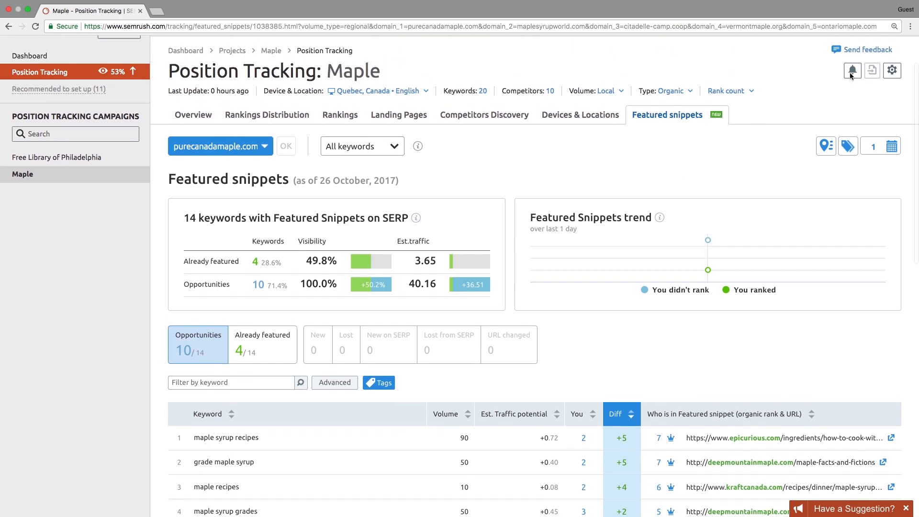
- Add a 'Changes by more than 5' position trigger for purecanadamaple.com, making 2 of 10 triggers
{"action": "left_click", "coordinate": [852, 70]}
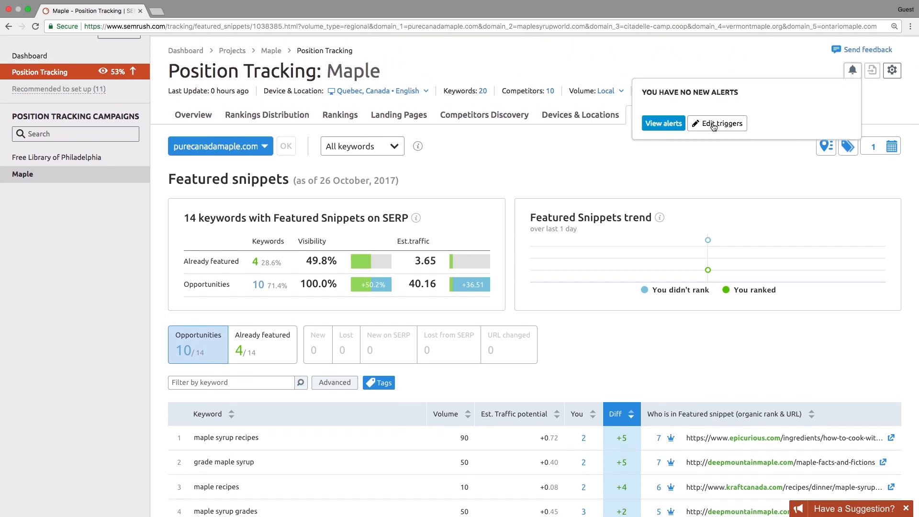
{"action": "left_click", "coordinate": [716, 123]}
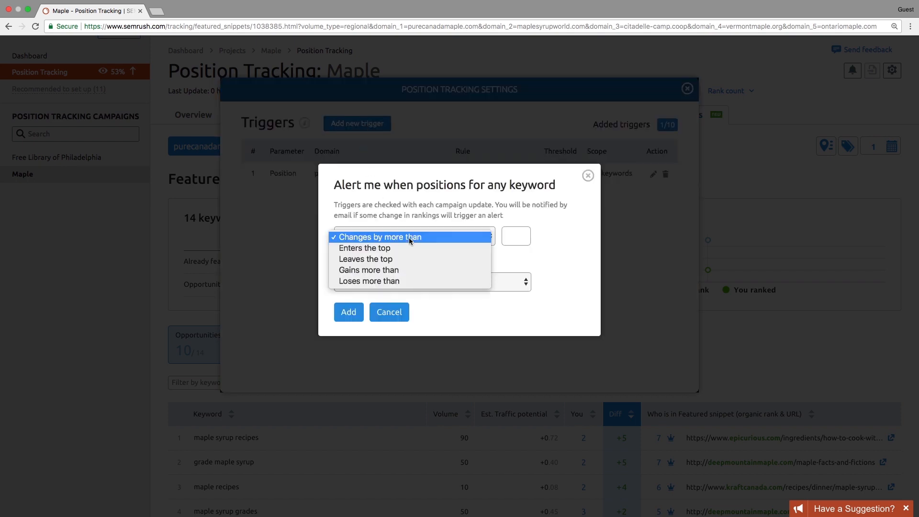
{"action": "left_click", "coordinate": [379, 236]}
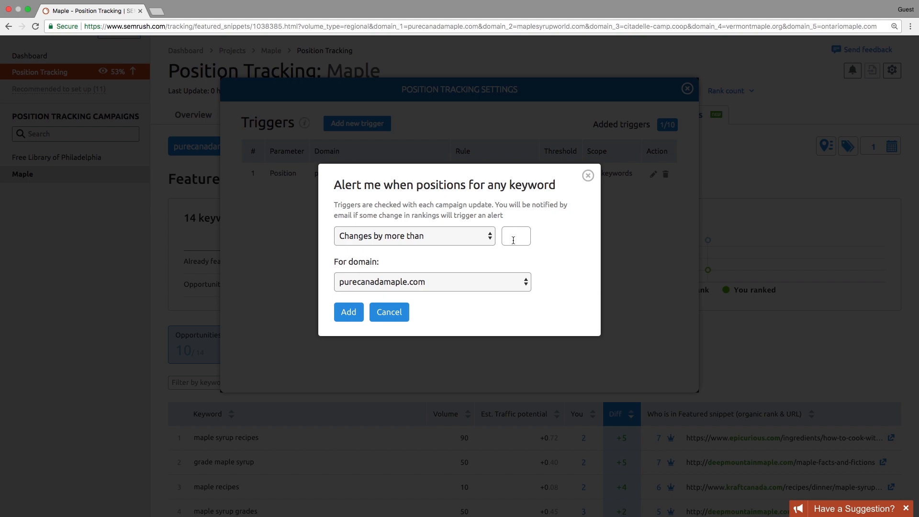
{"action": "type", "text": "5"}
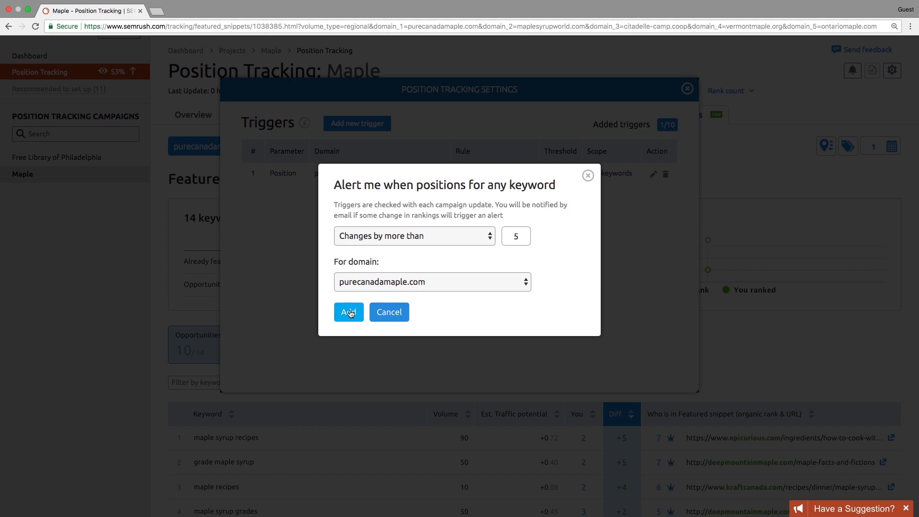
{"action": "left_click", "coordinate": [348, 312]}
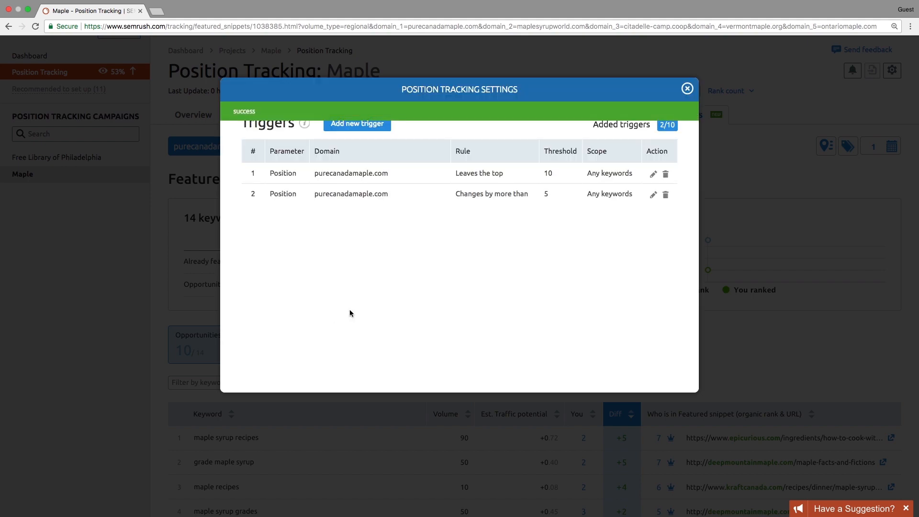